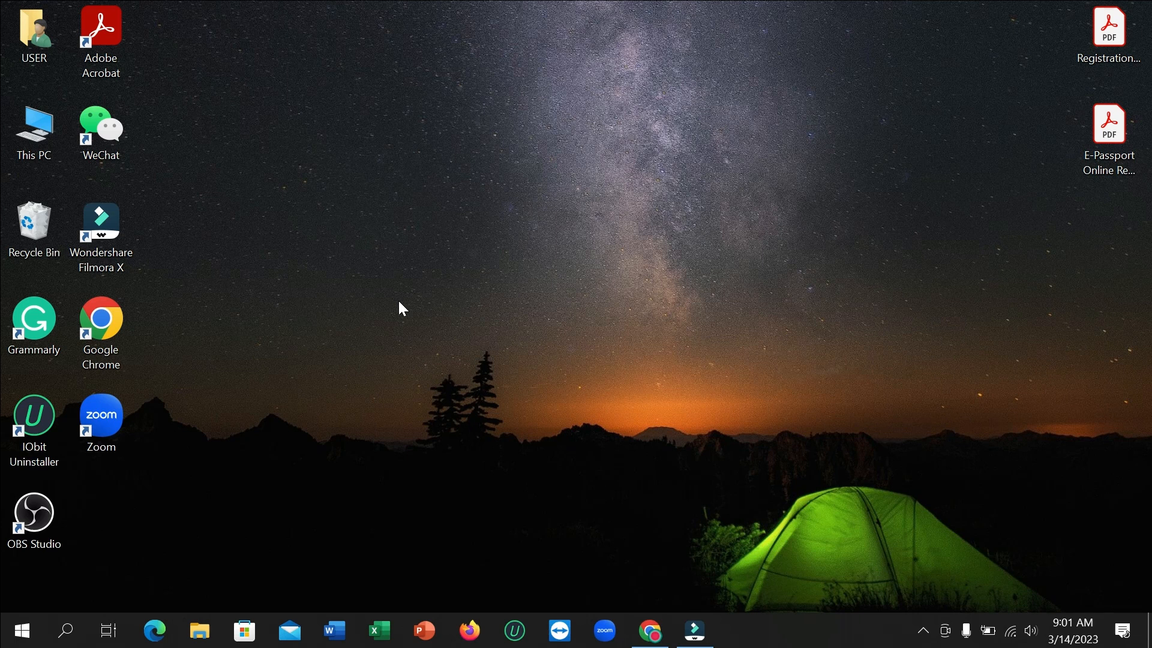
- Launch Microsoft Word from the taskbar to reach its start screen
left_click(333, 630)
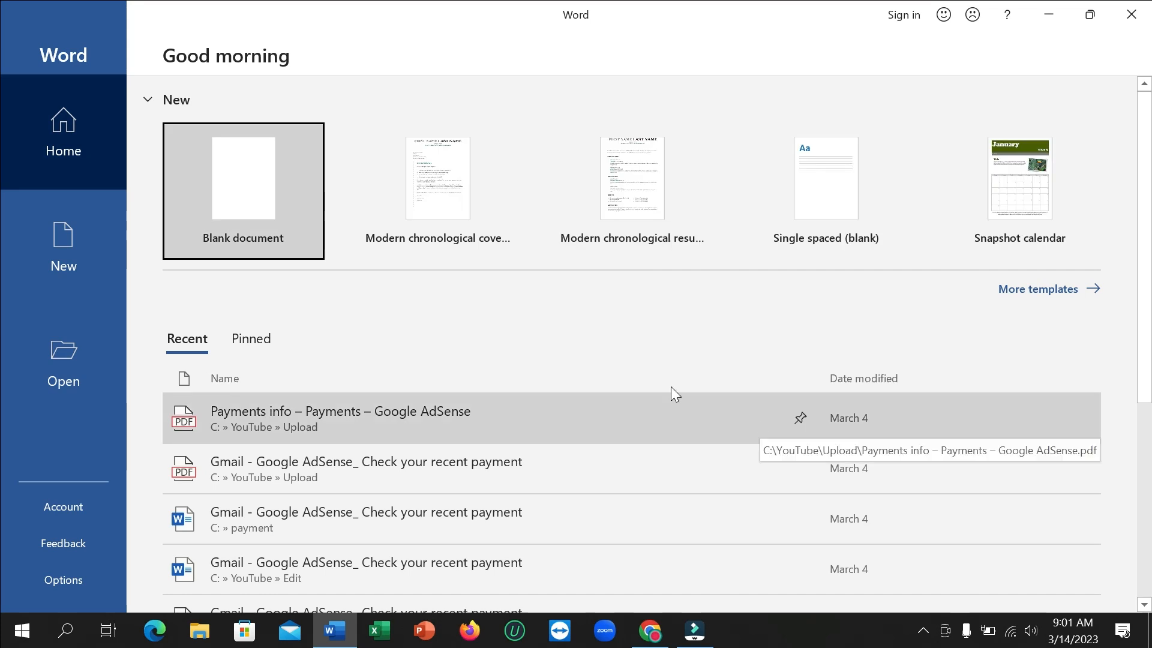
mouse_move(490, 309)
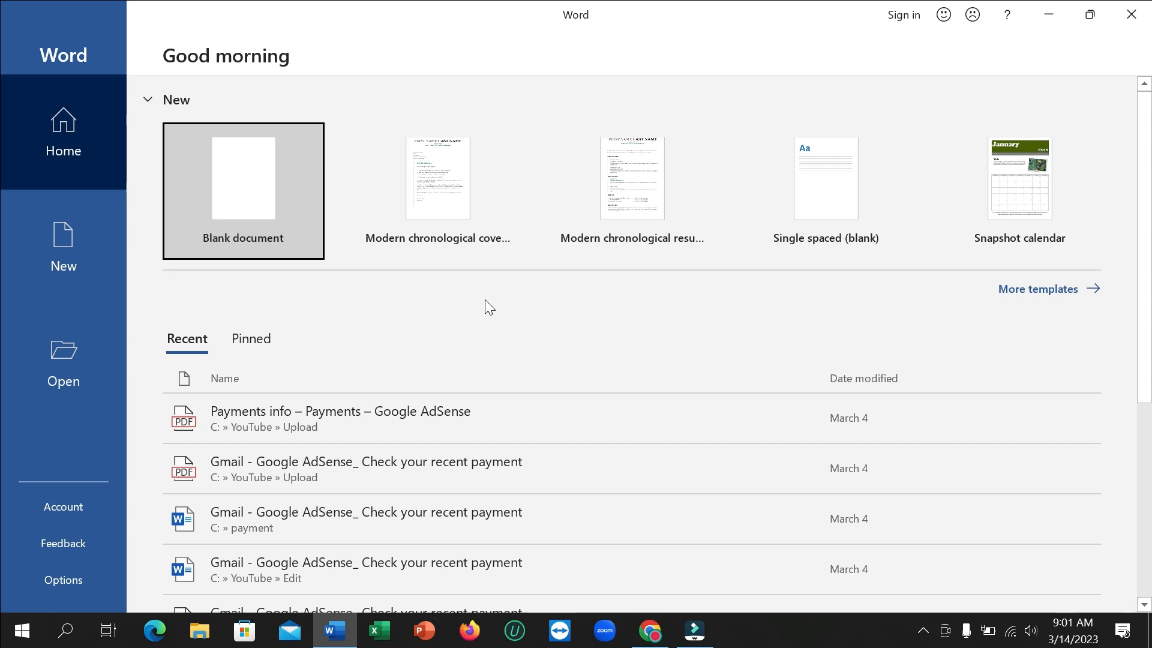
mouse_move(165, 204)
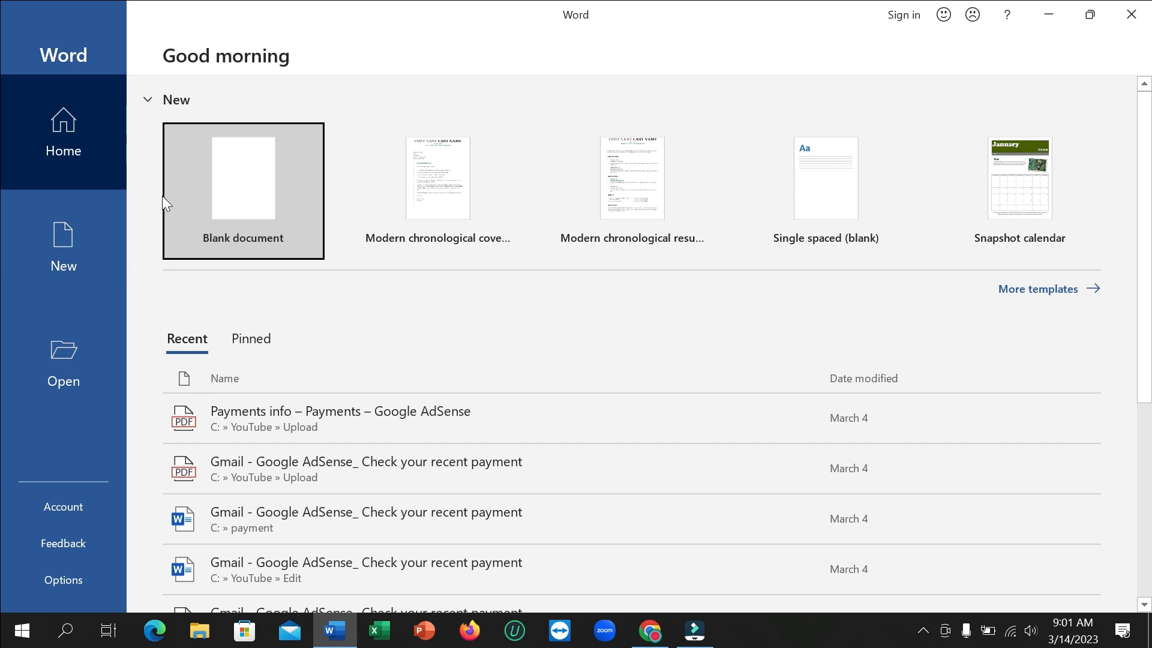
mouse_move(257, 208)
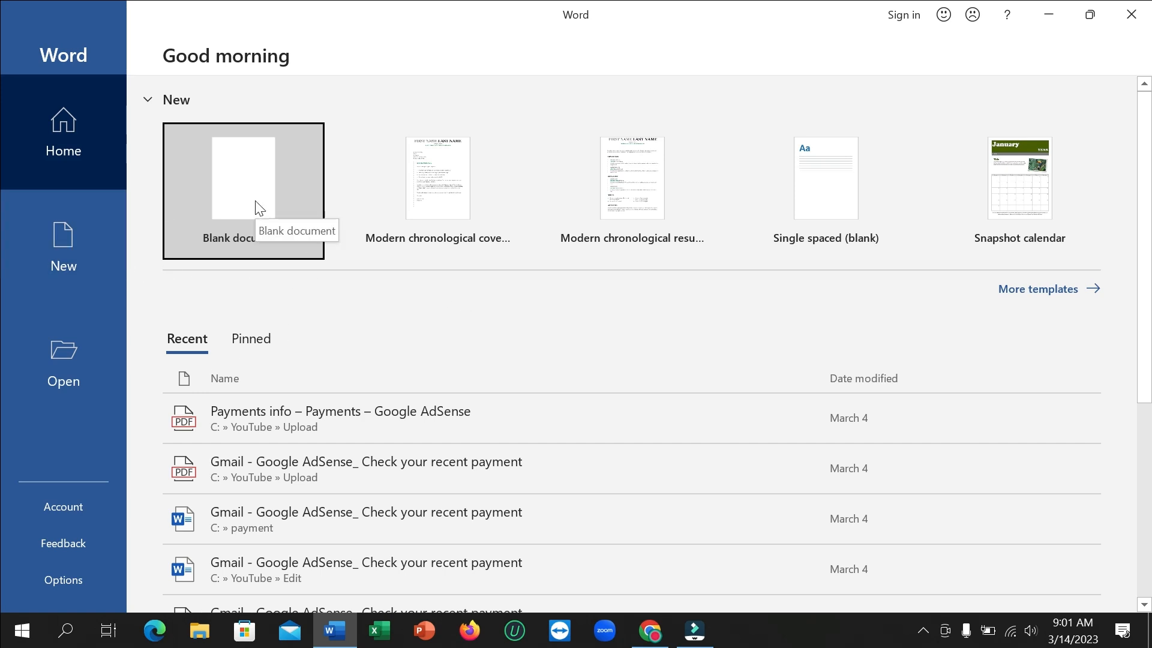
- Start a new blank document and switch to the Design ribbon for page formatting
left_click(243, 190)
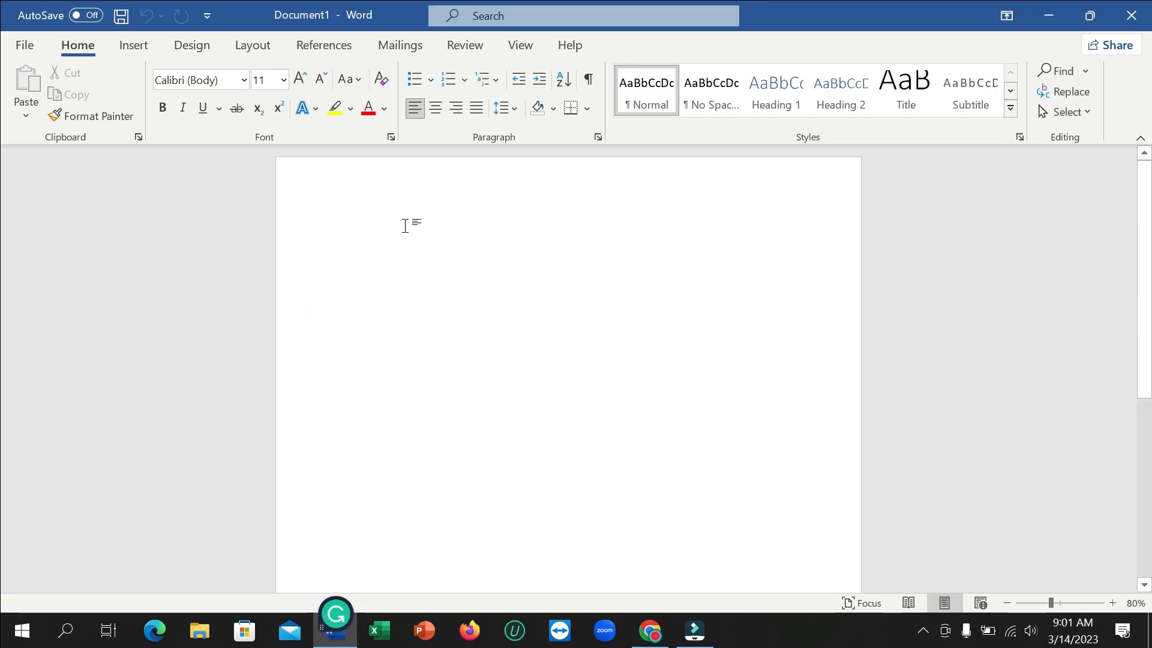
mouse_move(686, 421)
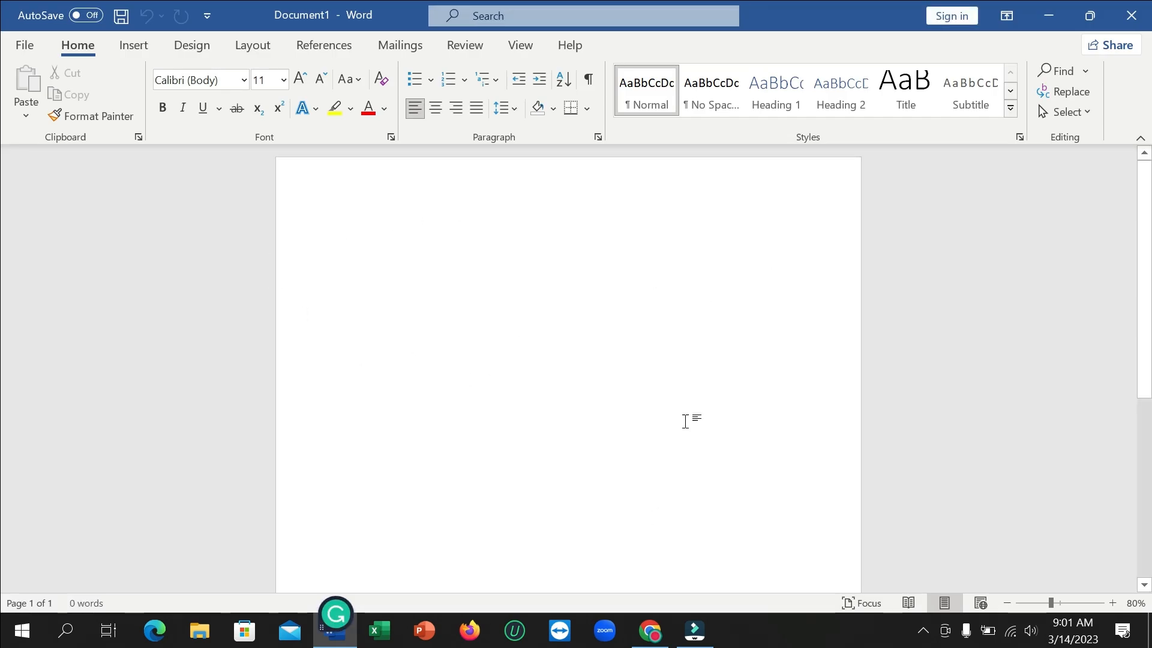
left_click(344, 232)
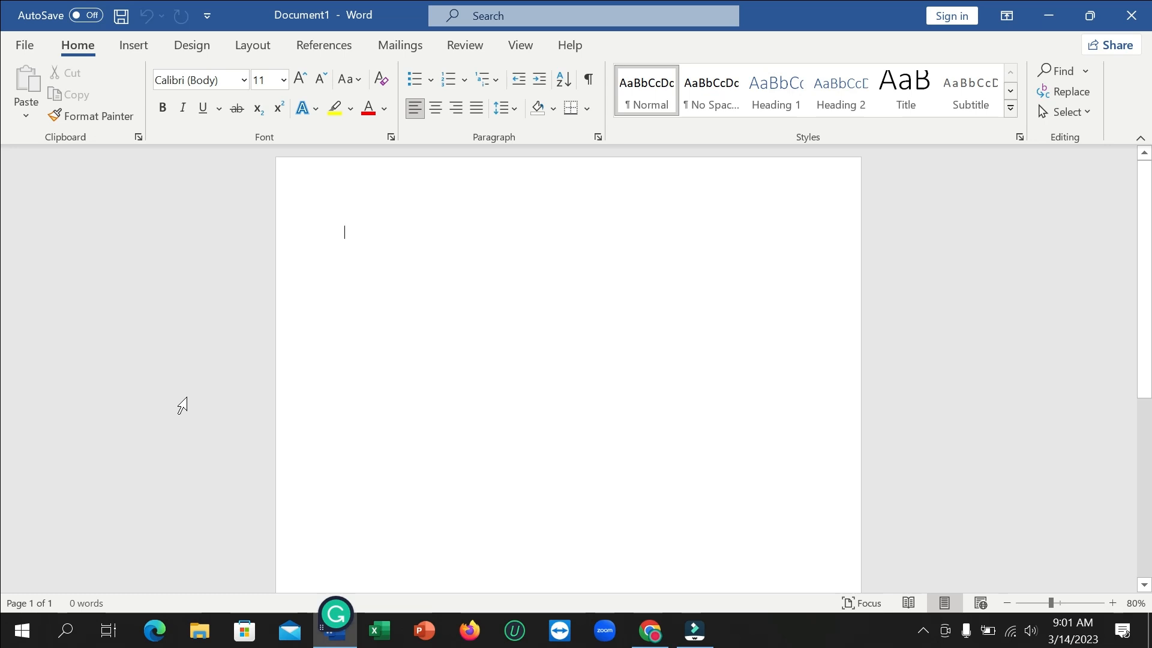
mouse_move(153, 348)
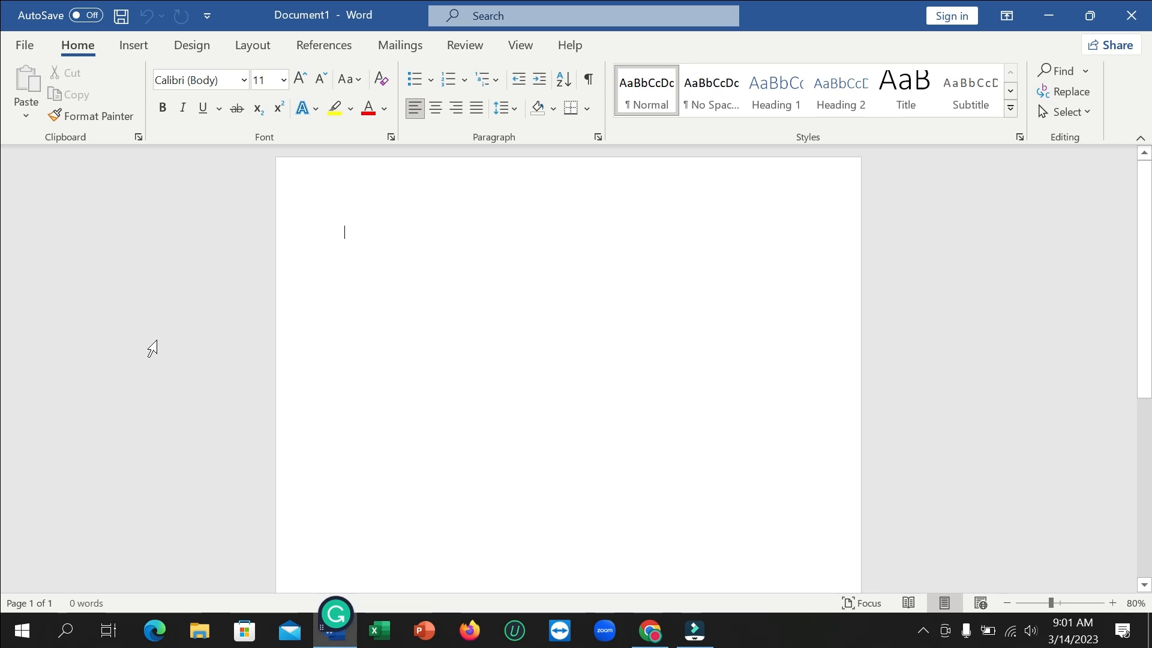
left_click(191, 45)
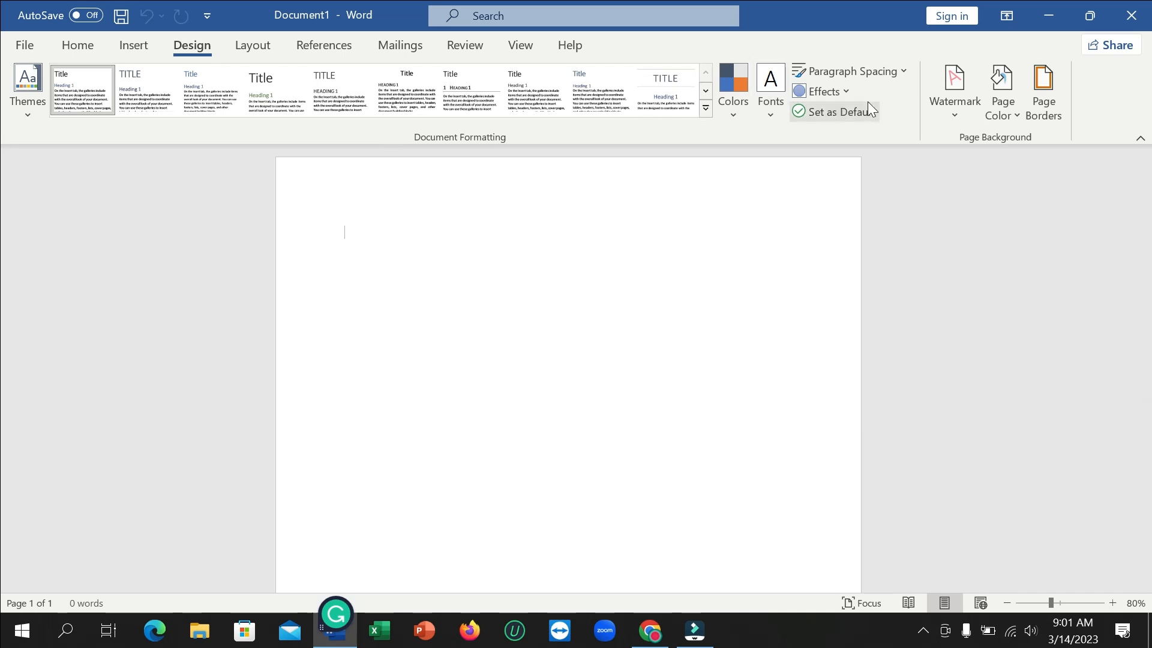
mouse_move(1042, 92)
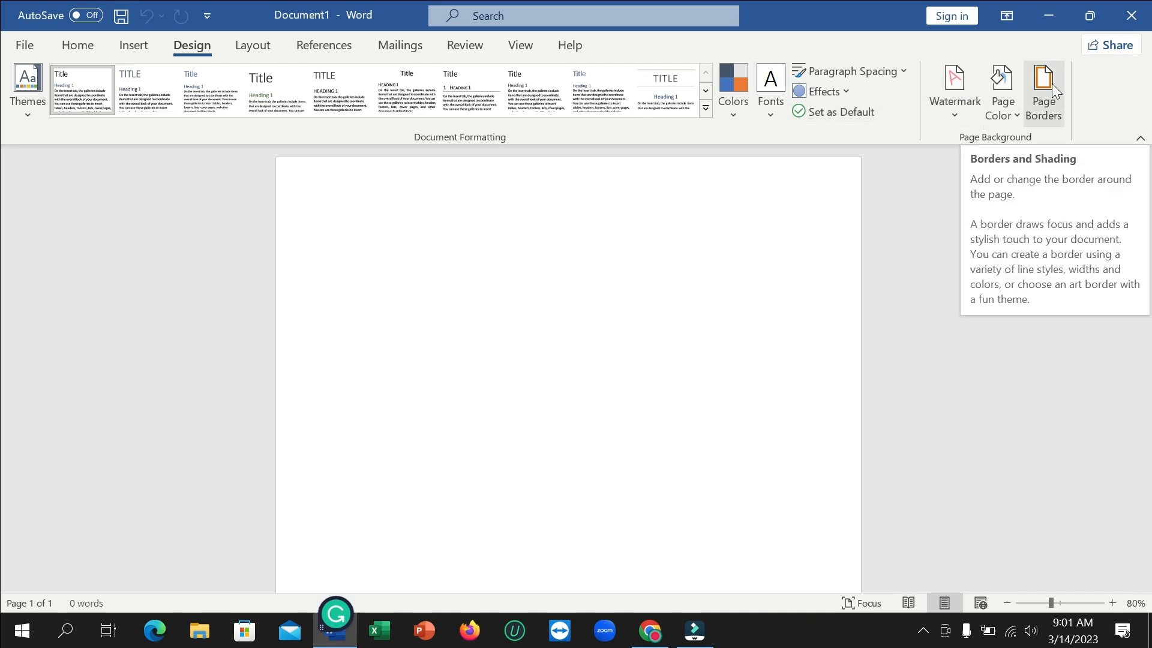
- Apply a thin shadow-style page border to the whole document via Page Borders
left_click(1043, 93)
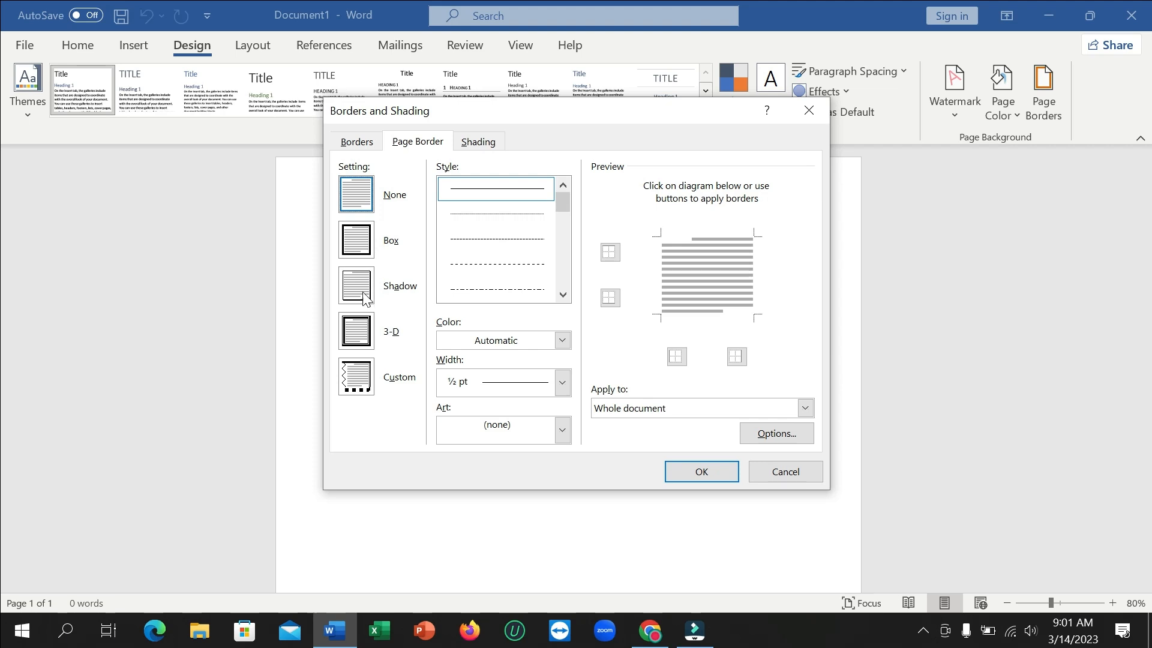
mouse_move(361, 312)
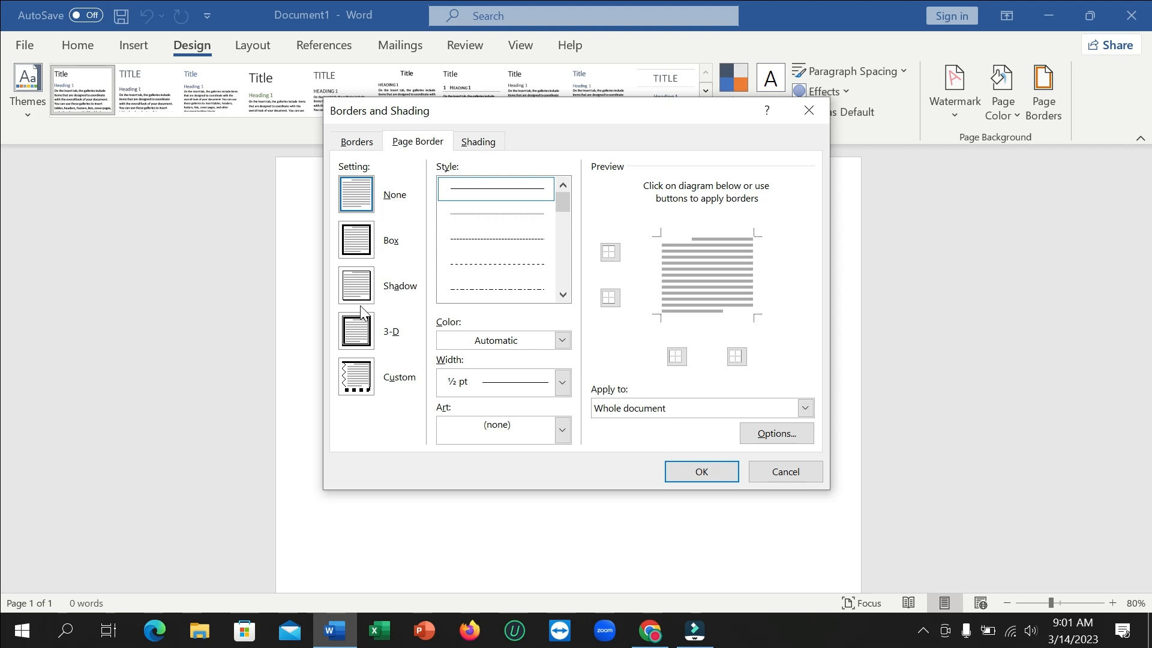
left_click(355, 286)
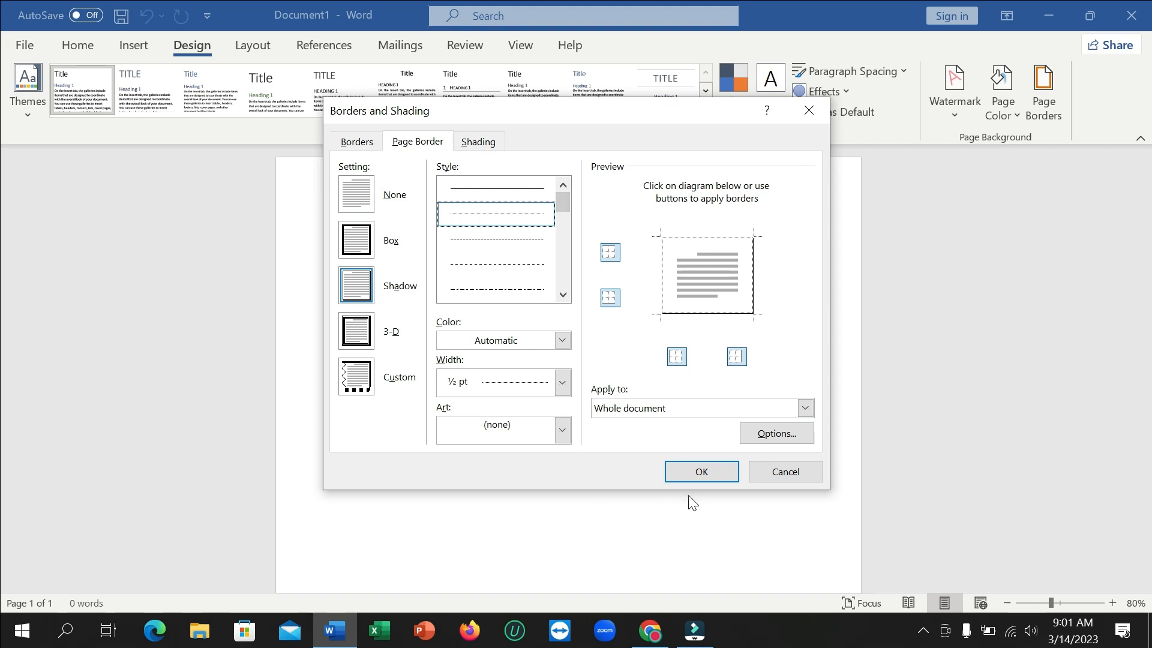
left_click(699, 471)
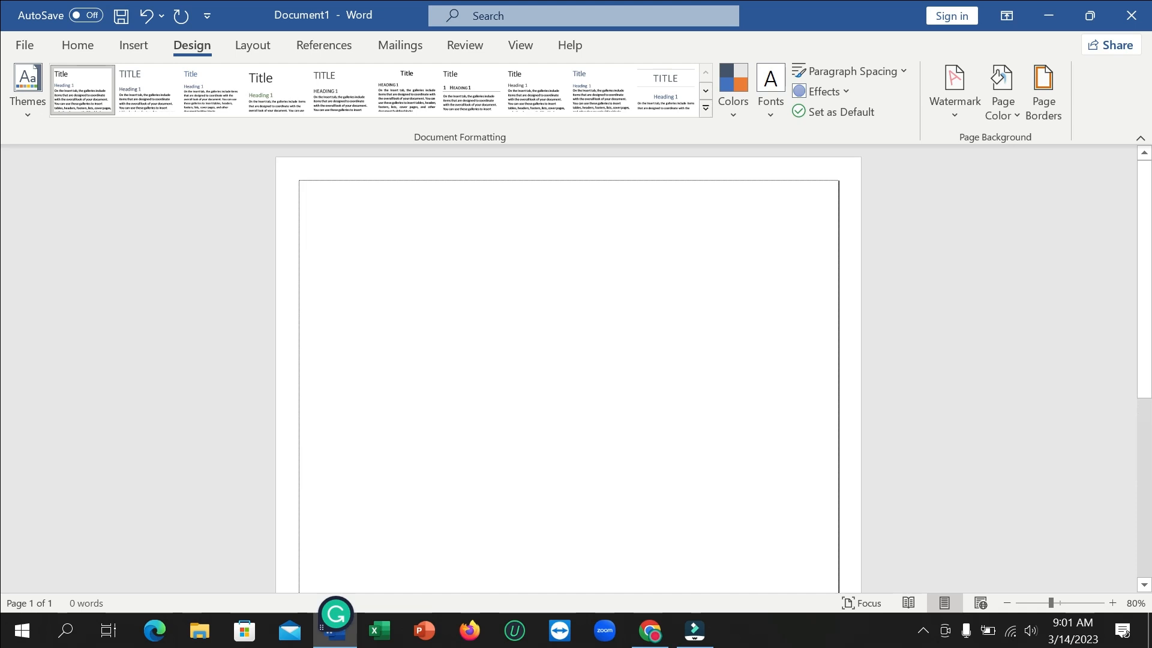
- Change the shadow page border to a thick 3 pt solid black line
left_click(1043, 94)
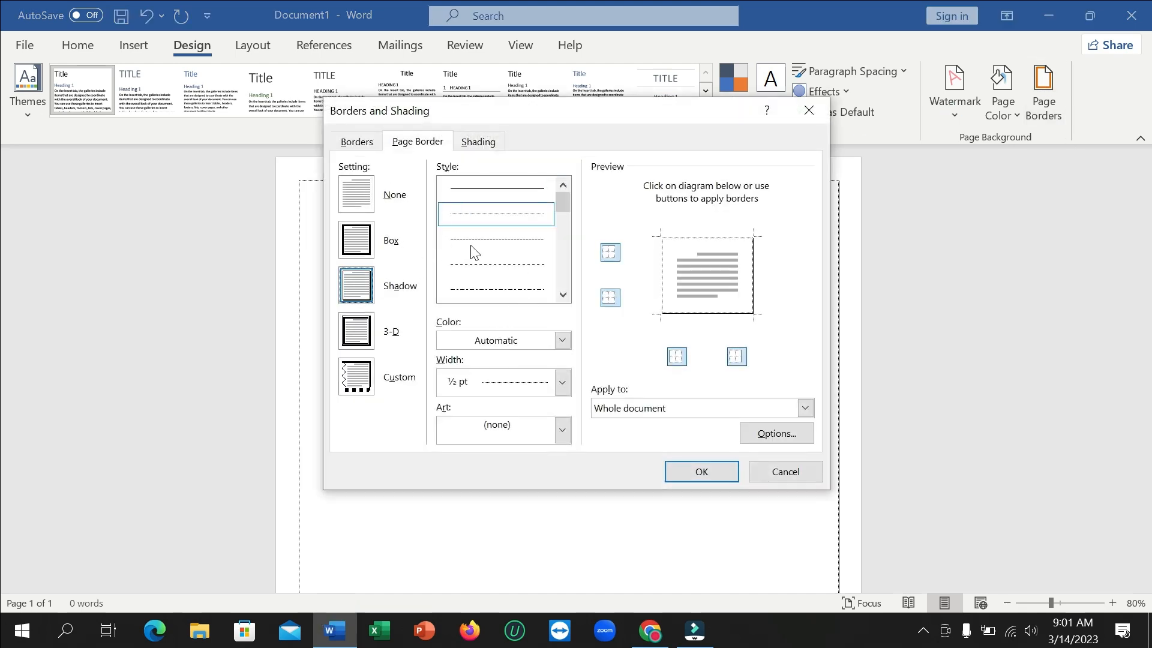
left_click(356, 287)
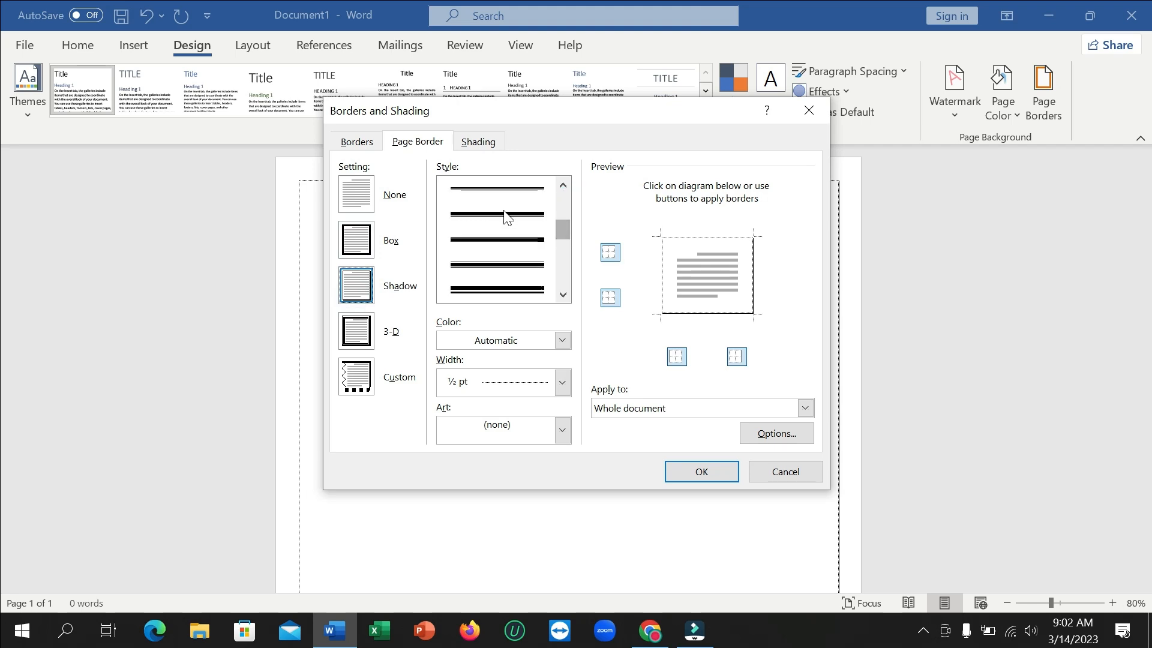
left_click(496, 289)
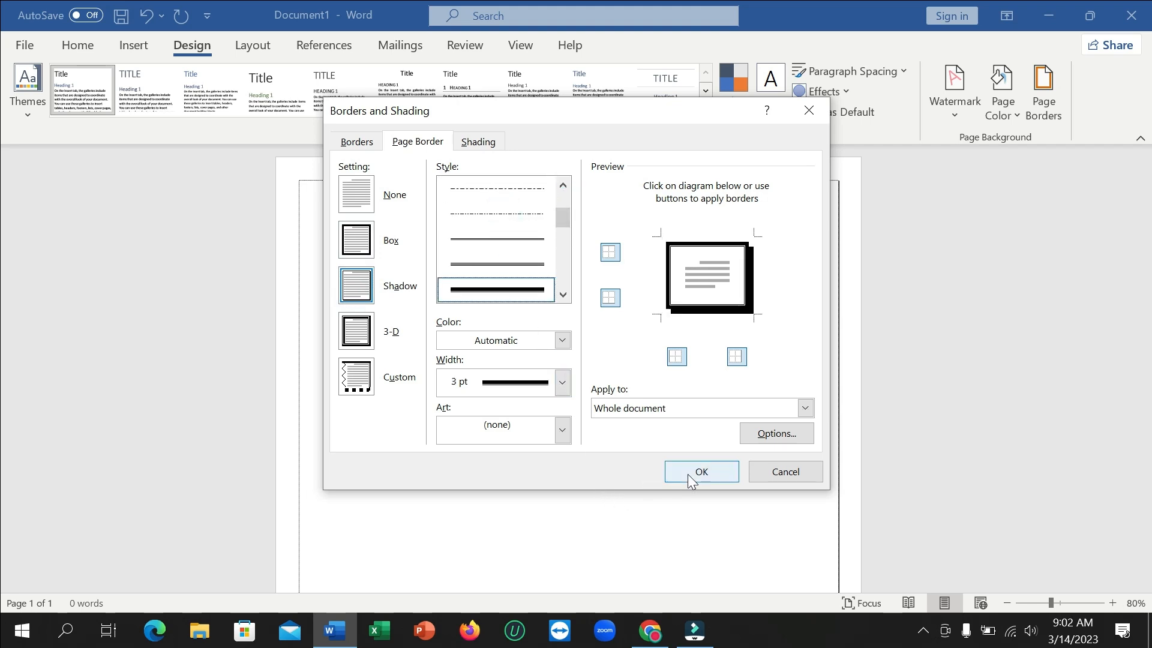
left_click(700, 470)
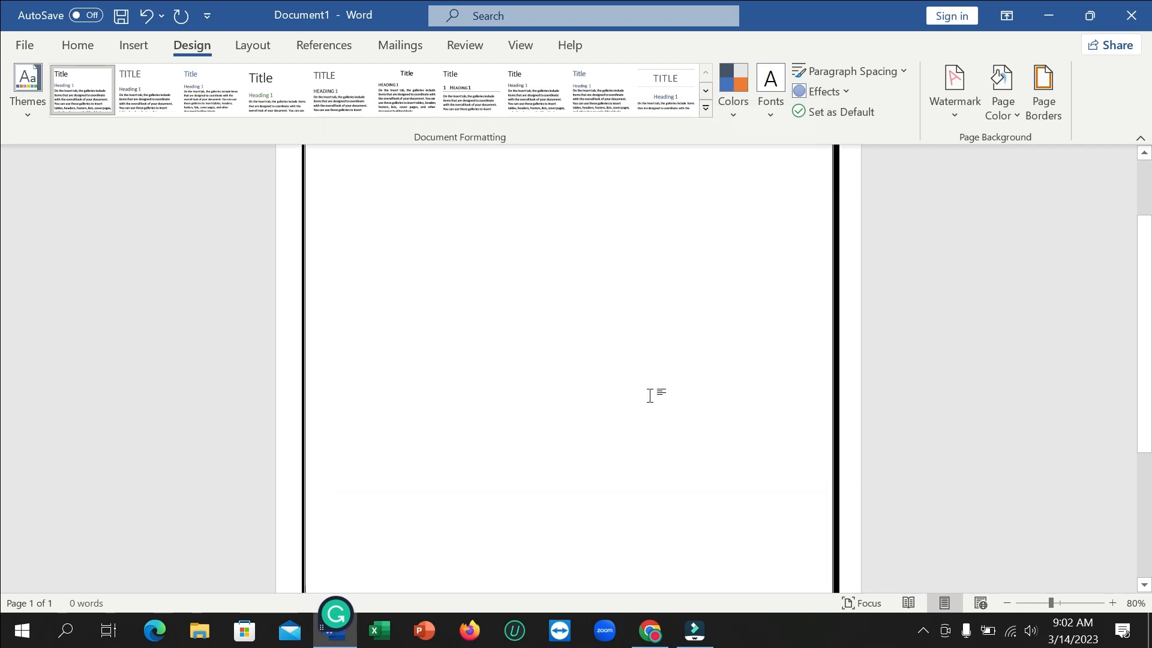